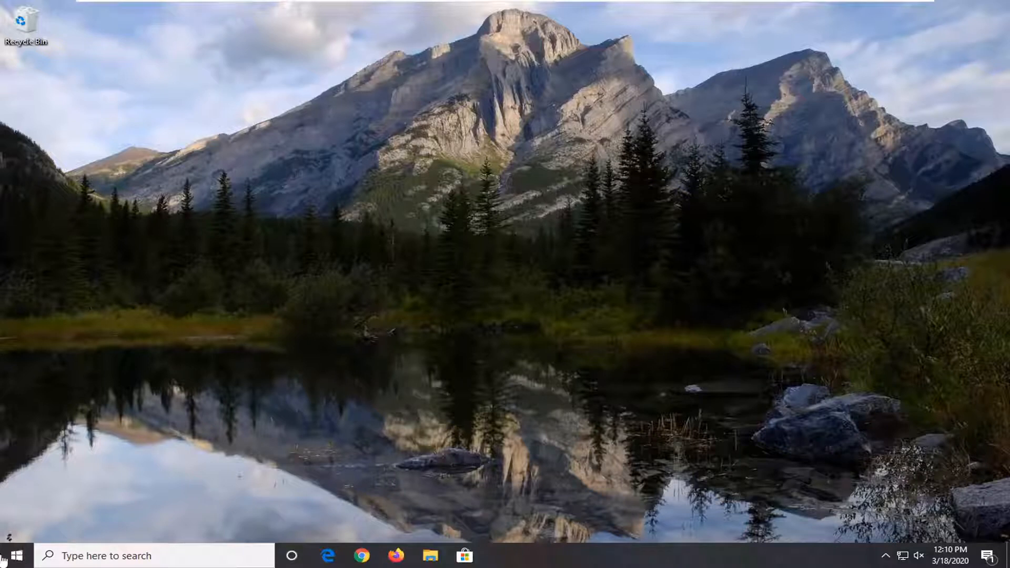
Search the Start menu for 'windows features'.
left_click(17, 555)
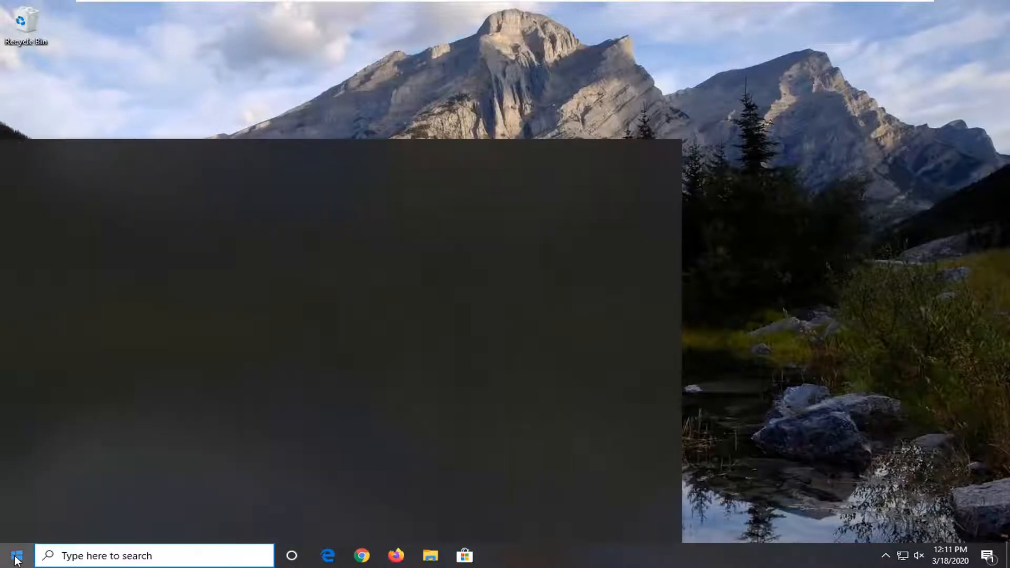
type("windows")
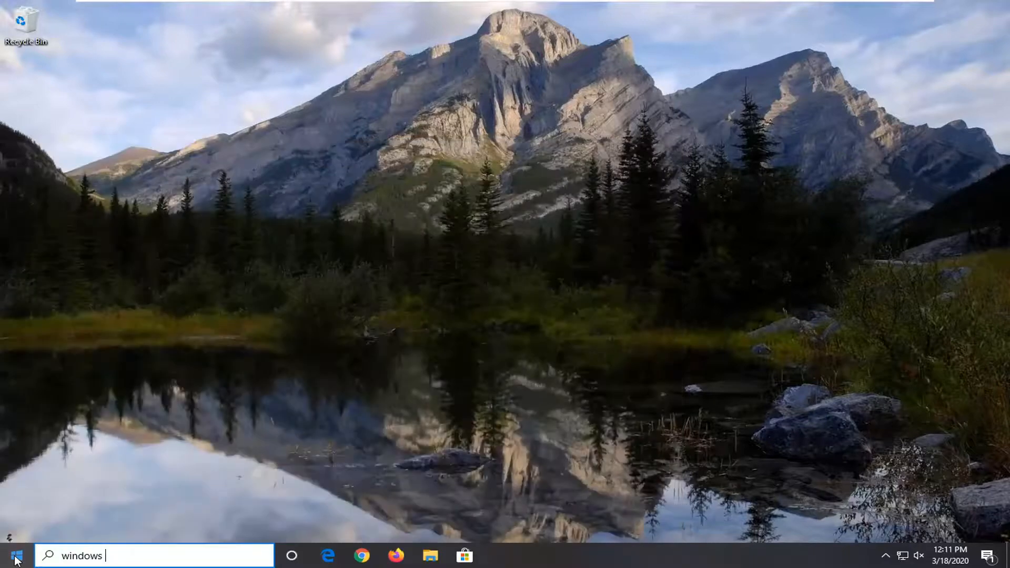
type("features")
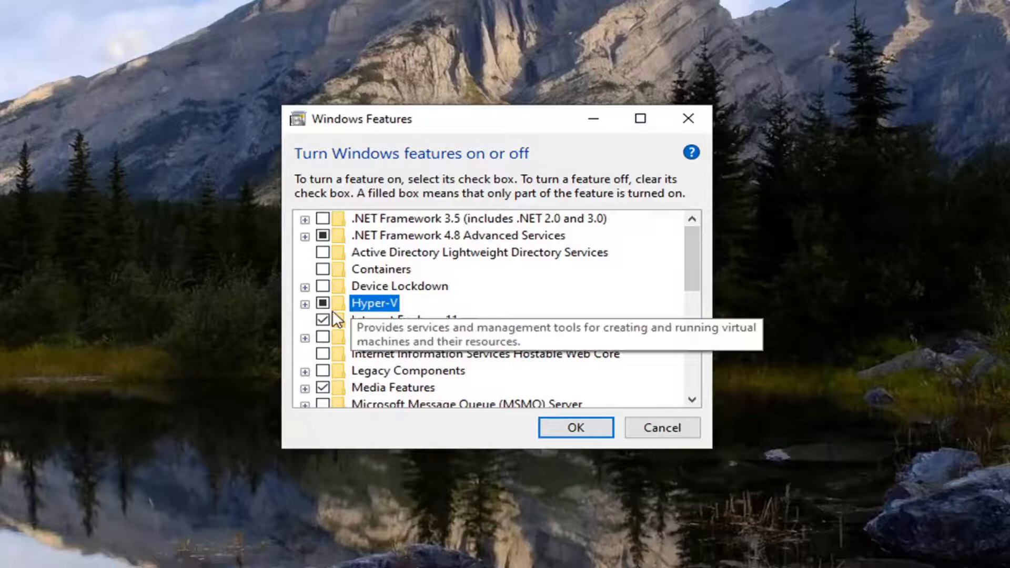
Clear the Hyper-V checkbox and its sub-features, then confirm with OK.
left_click(322, 303)
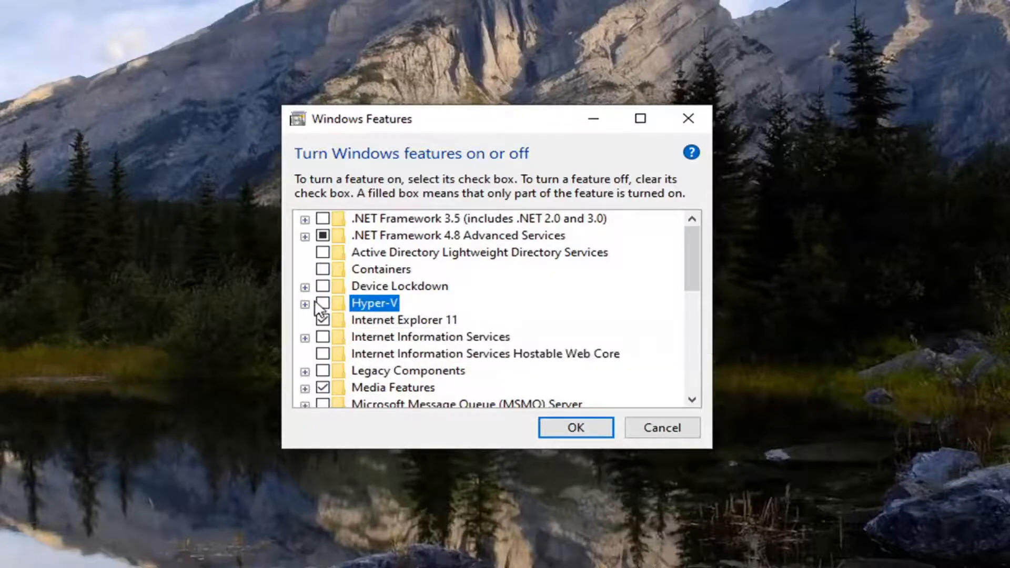
left_click(322, 320)
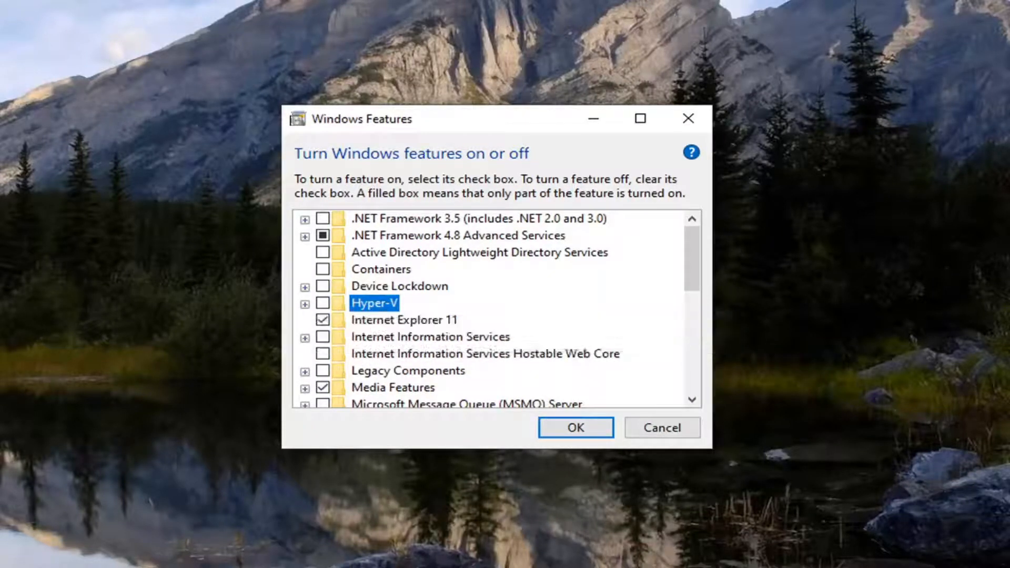
left_click(305, 303)
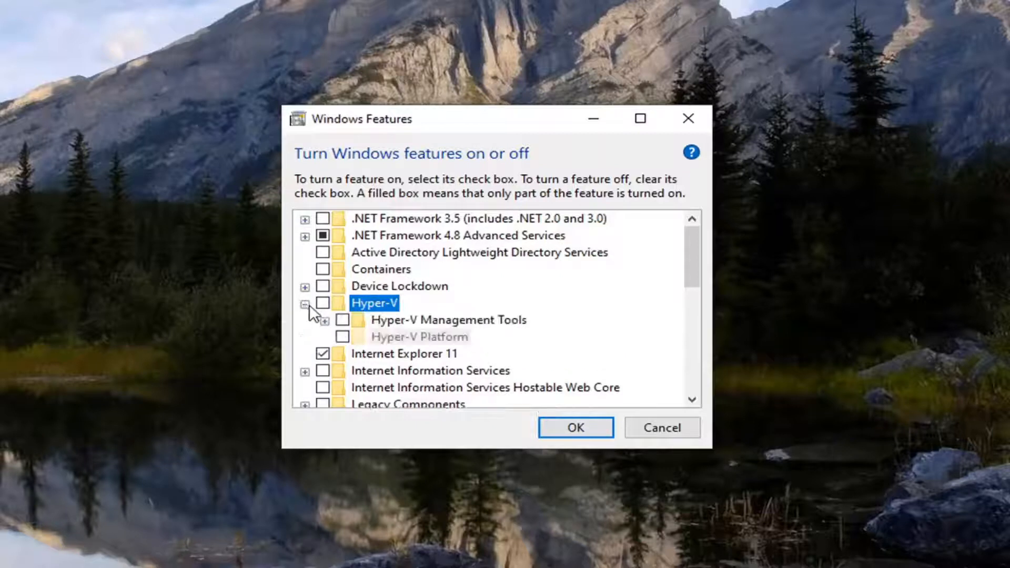
mouse_move(428, 337)
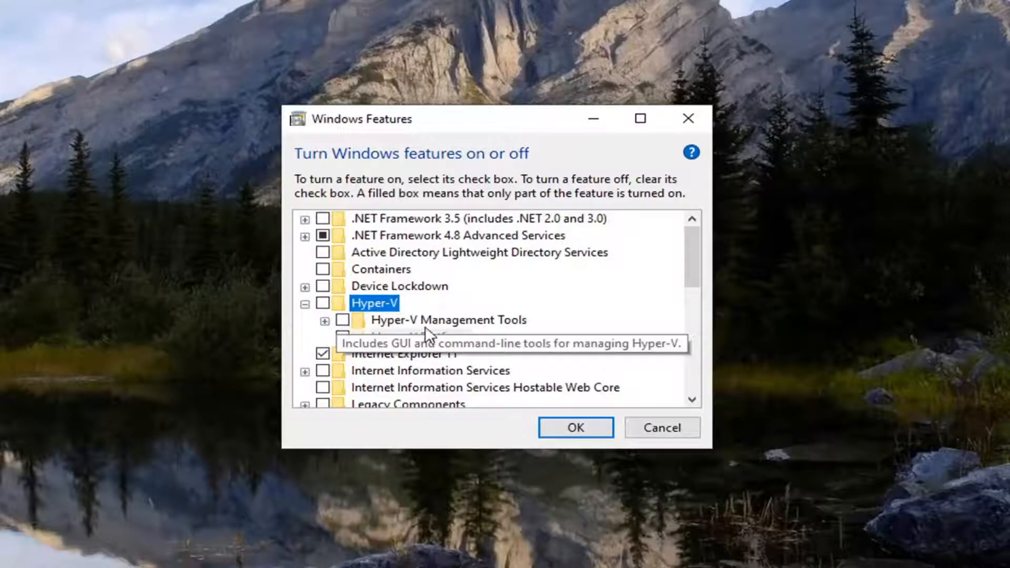
mouse_move(346, 351)
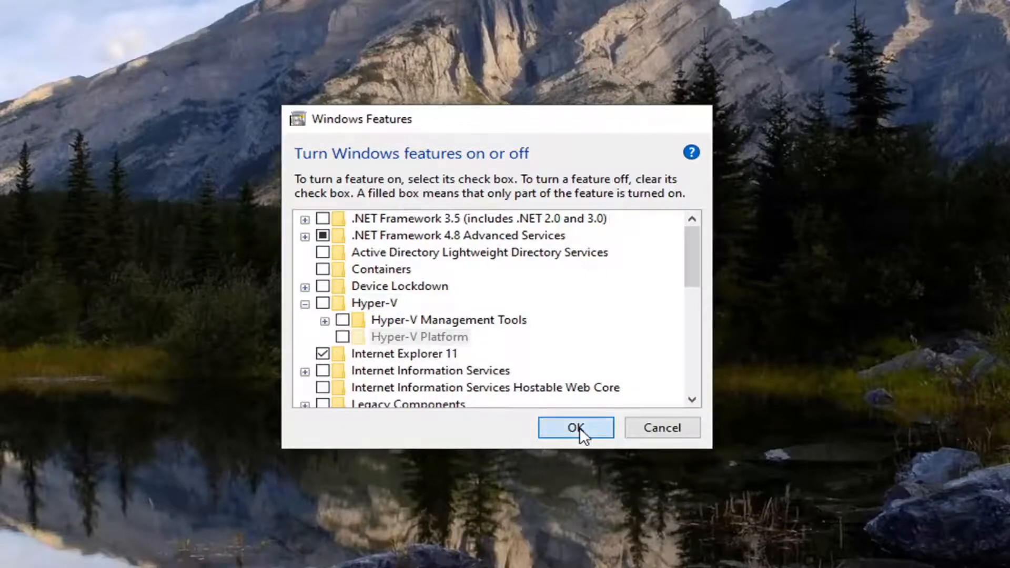
left_click(576, 428)
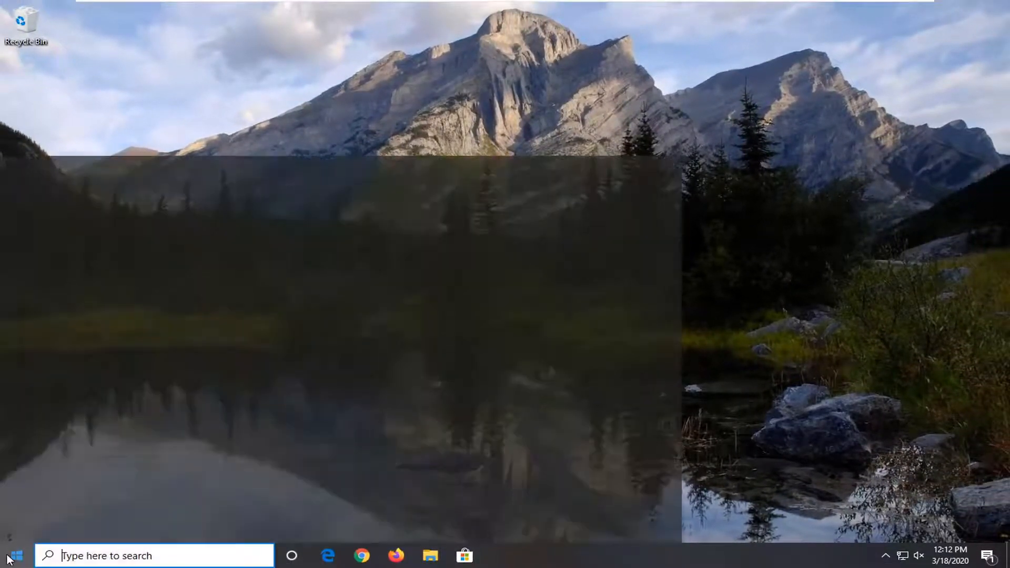
Run Command Prompt as administrator from the 'cmd' search, accepting User Account Control.
type("cmd")
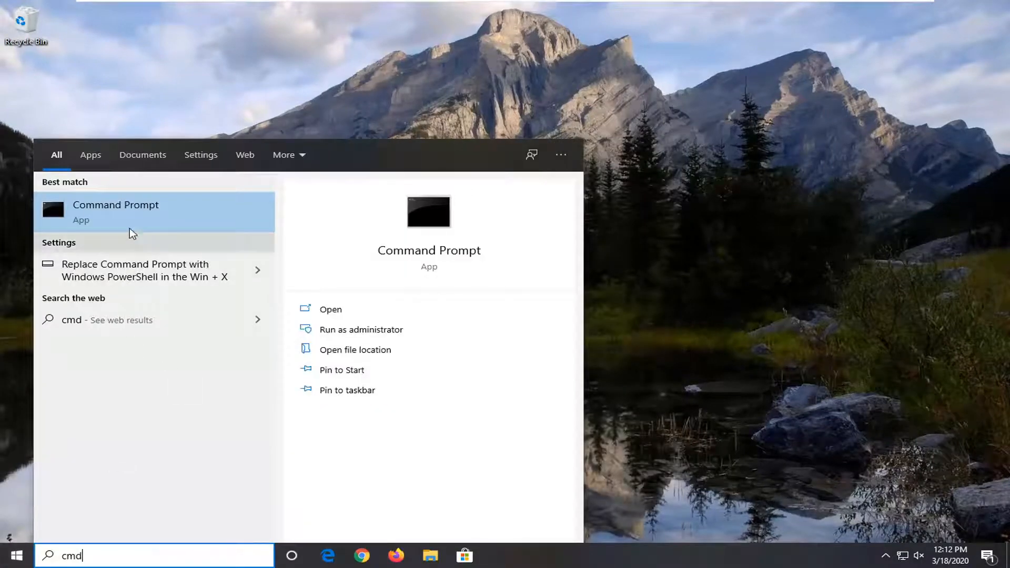
right_click(115, 212)
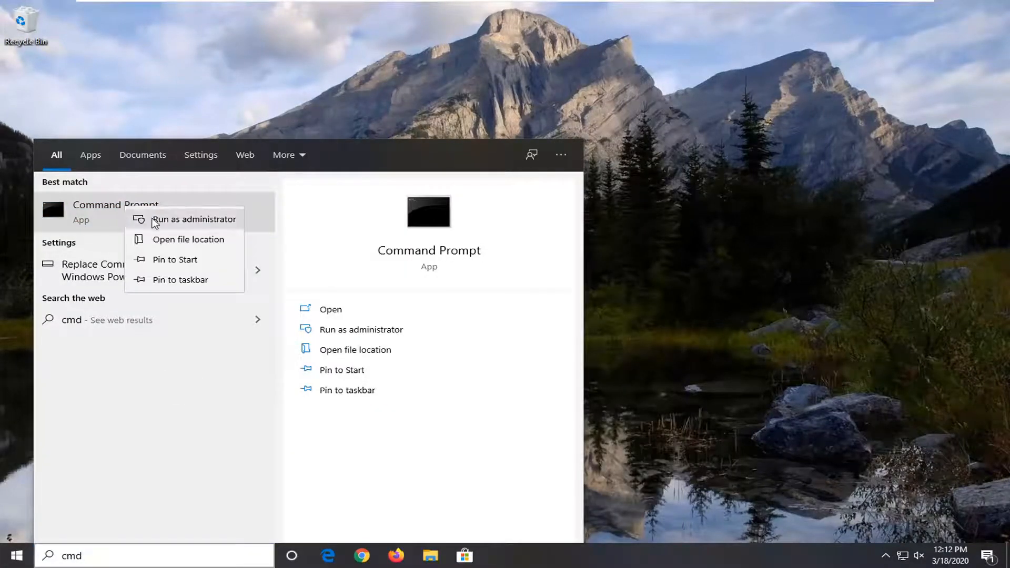
left_click(194, 219)
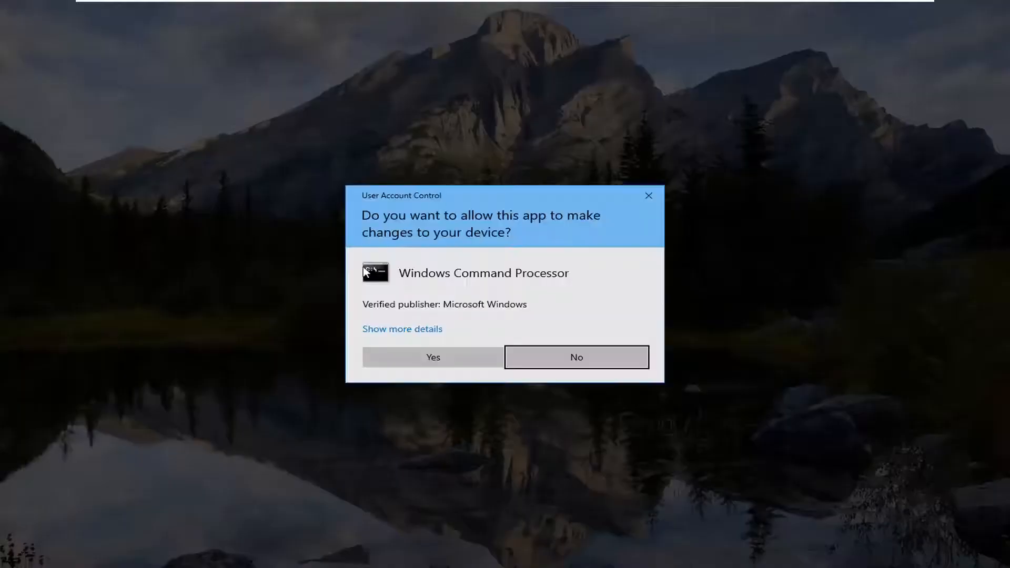
mouse_move(472, 307)
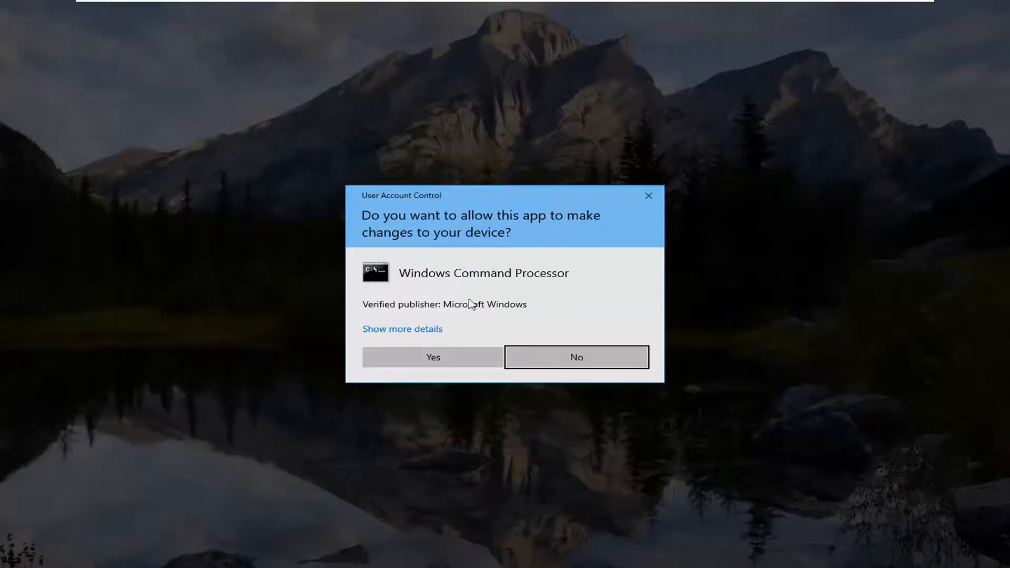
left_click(433, 358)
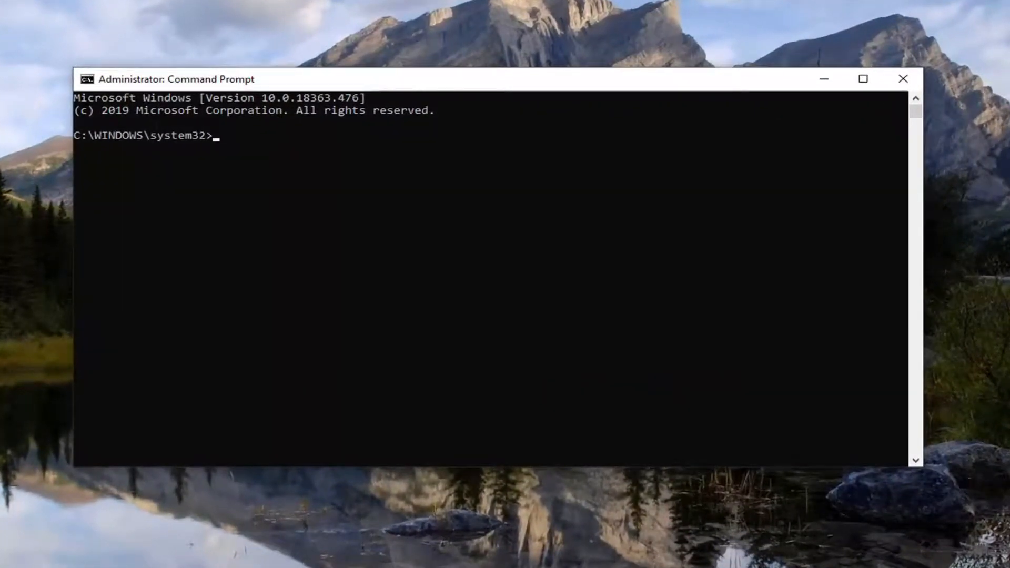
mouse_move(339, 84)
type("dism.exe /Online /Disable-Feature:Microsoft-Hyper-V")
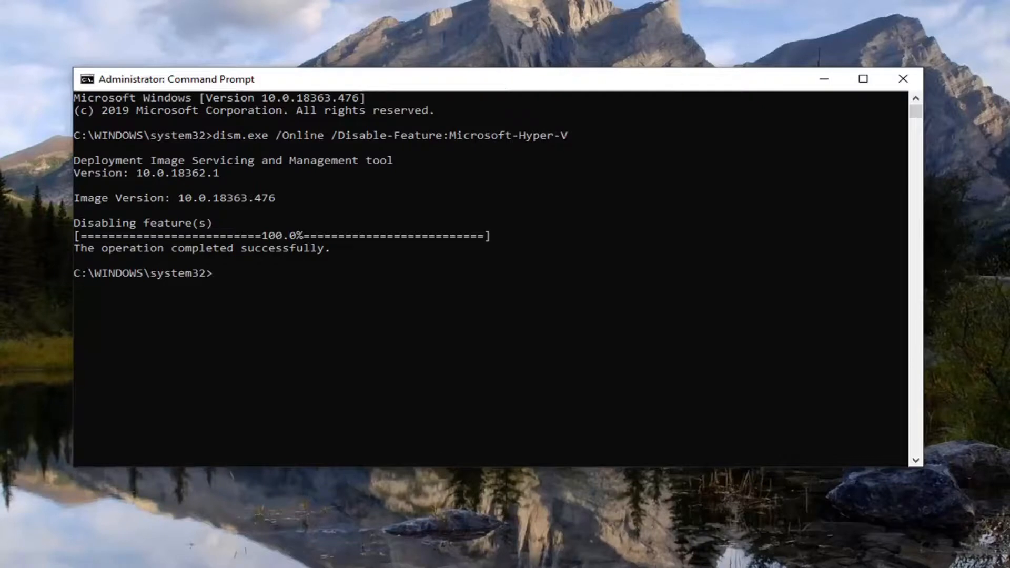
mouse_move(903, 78)
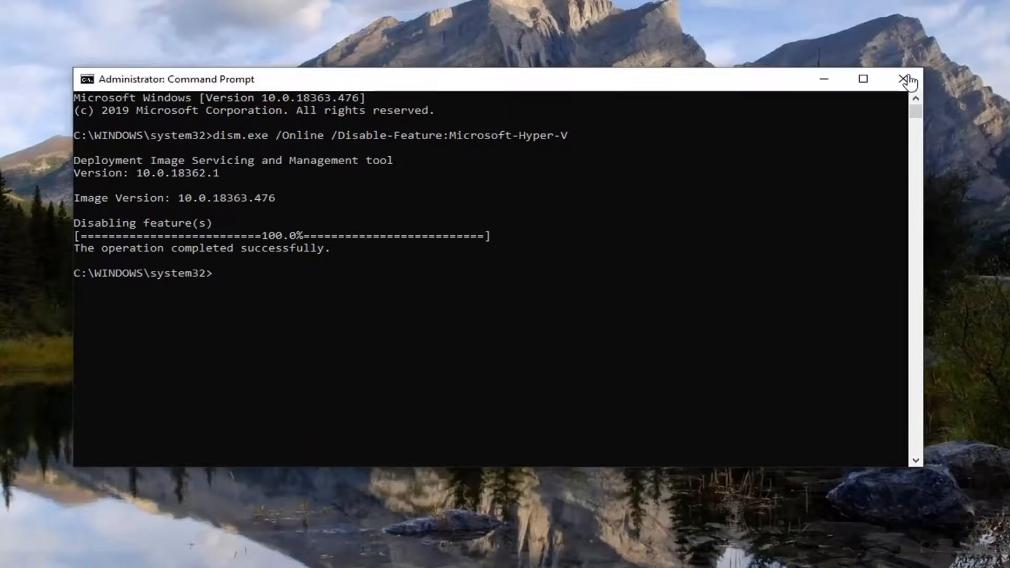
Close the administrator Command Prompt after DISM disables Microsoft-Hyper-V.
left_click(911, 78)
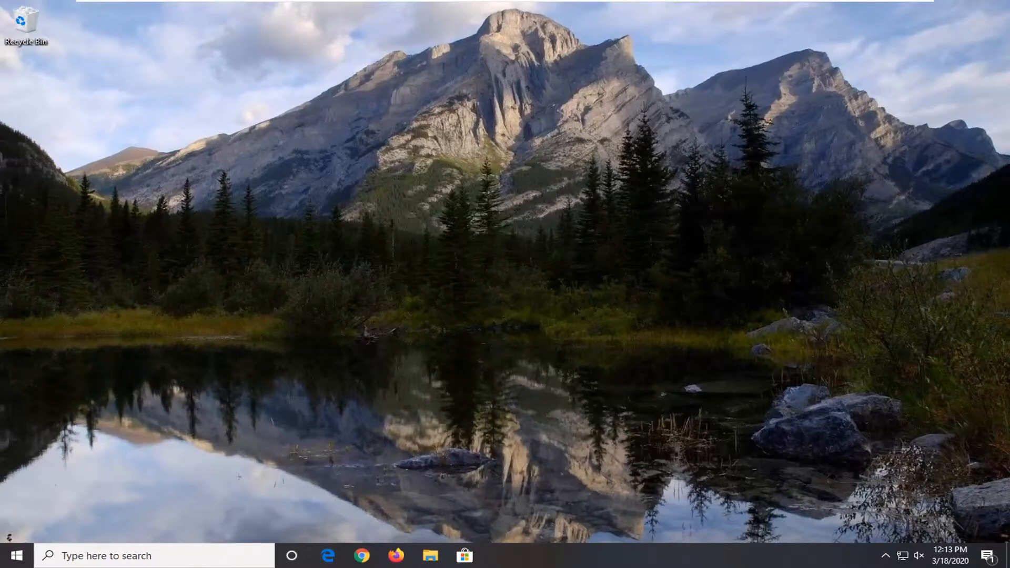